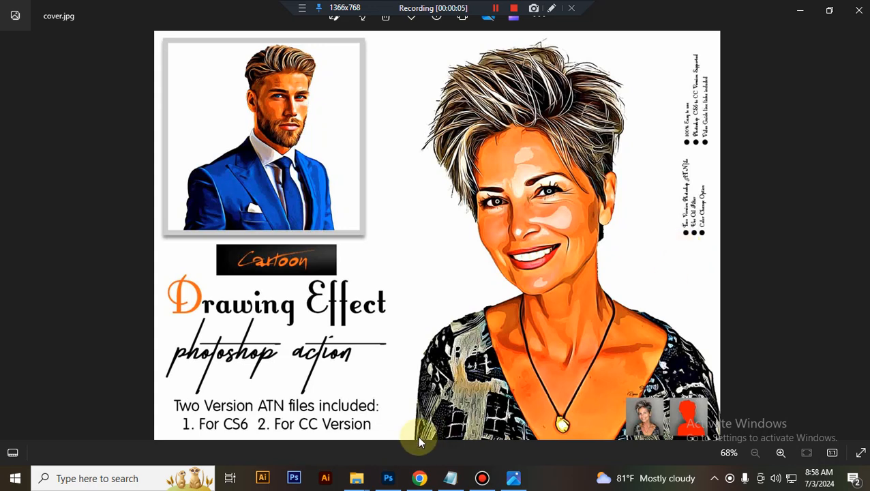
mouse_move(361, 373)
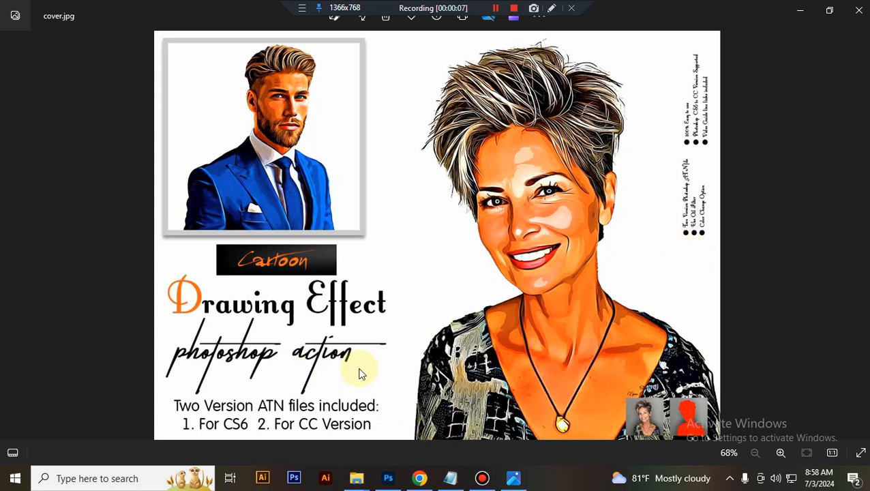
mouse_move(208, 439)
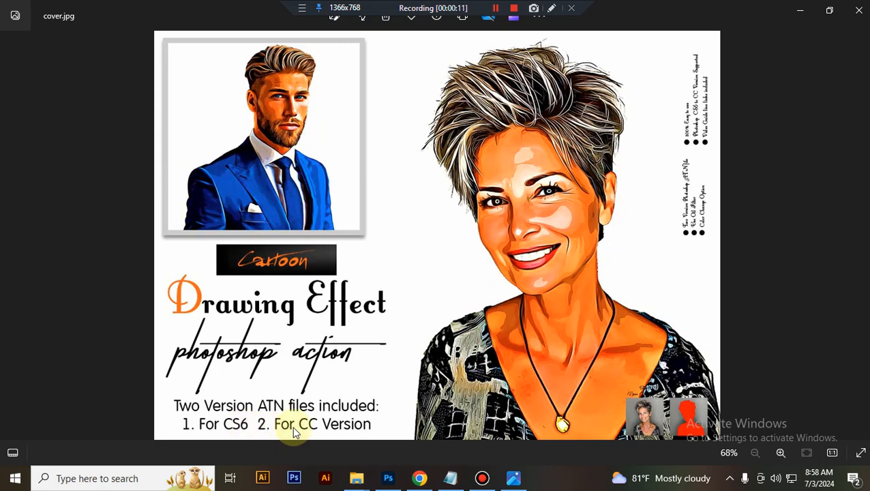
mouse_move(549, 305)
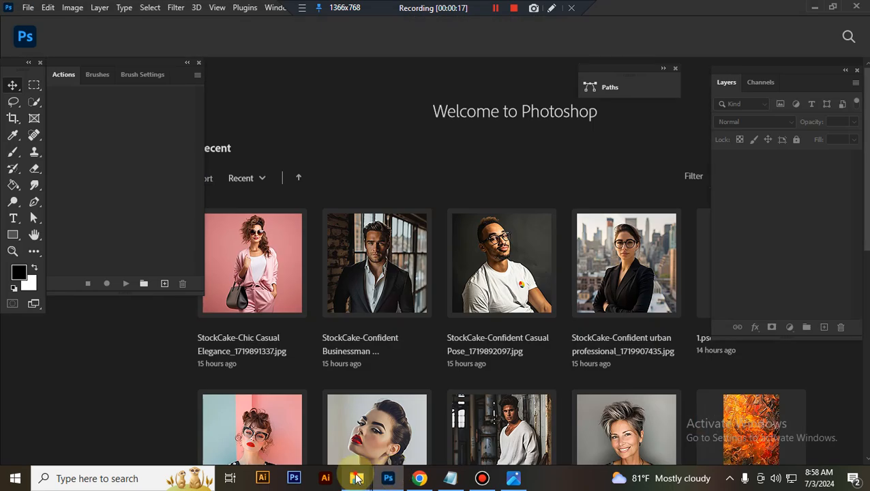
Step: Load the For CC Cartoon Drawing Effect .atn action file from File Explorer
left_click(356, 477)
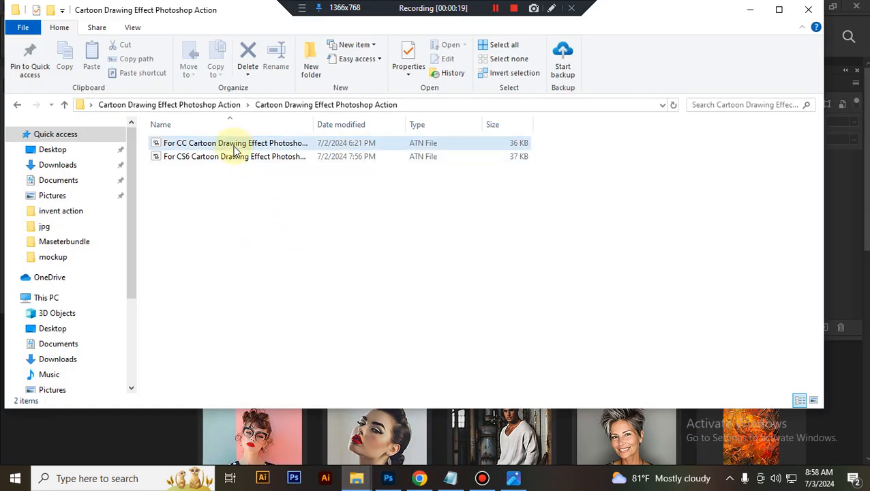
left_click(235, 142)
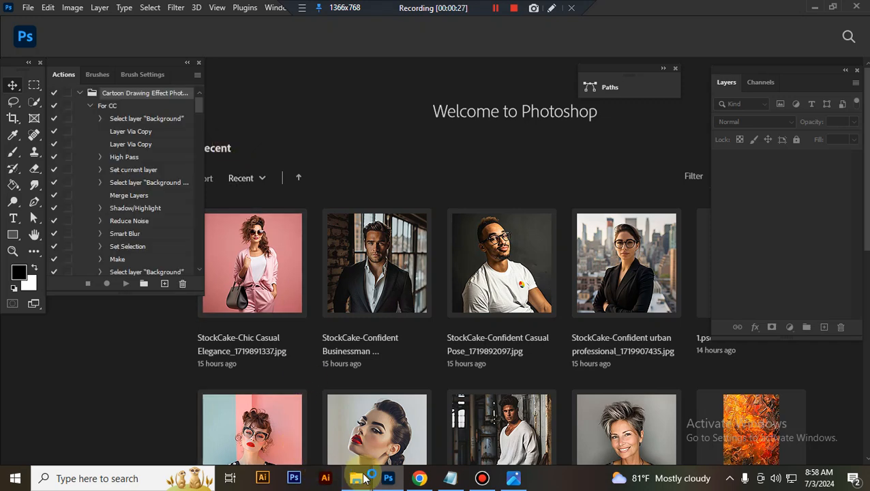
left_click(355, 477)
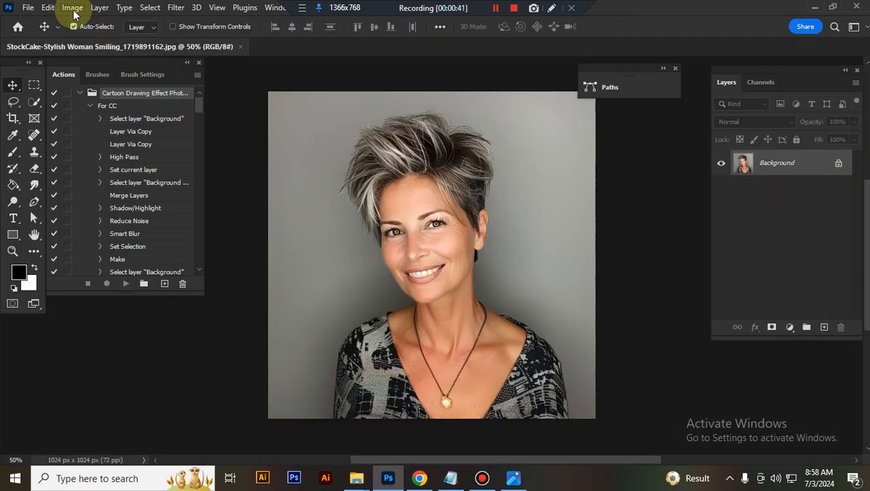
Step: Select the woman via Select Subject on the Background layer and add empty Layer 1
left_click(72, 7)
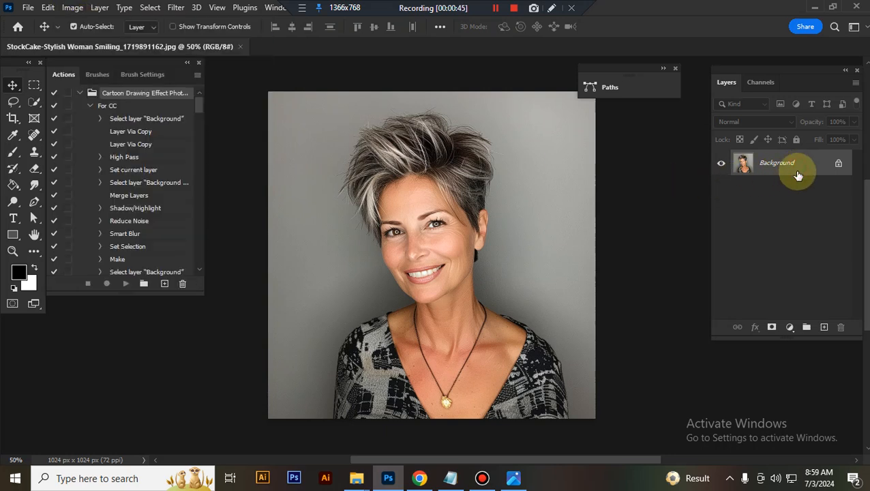
left_click(12, 102)
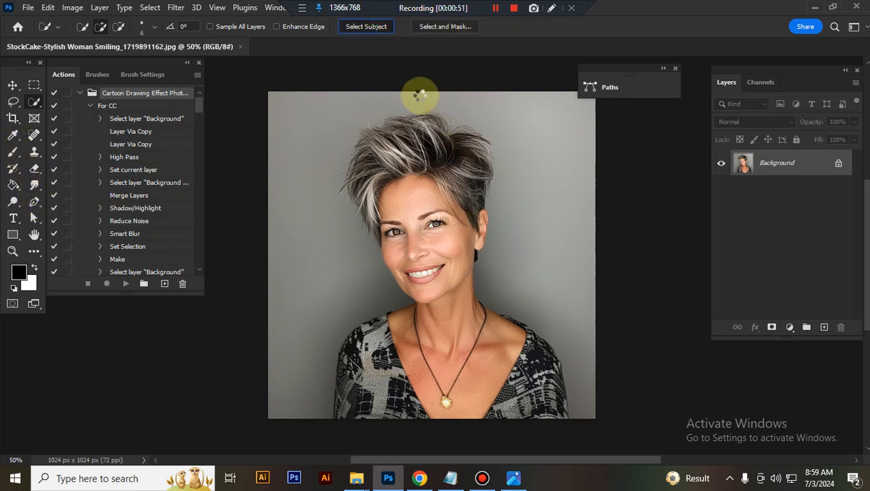
left_click(366, 26)
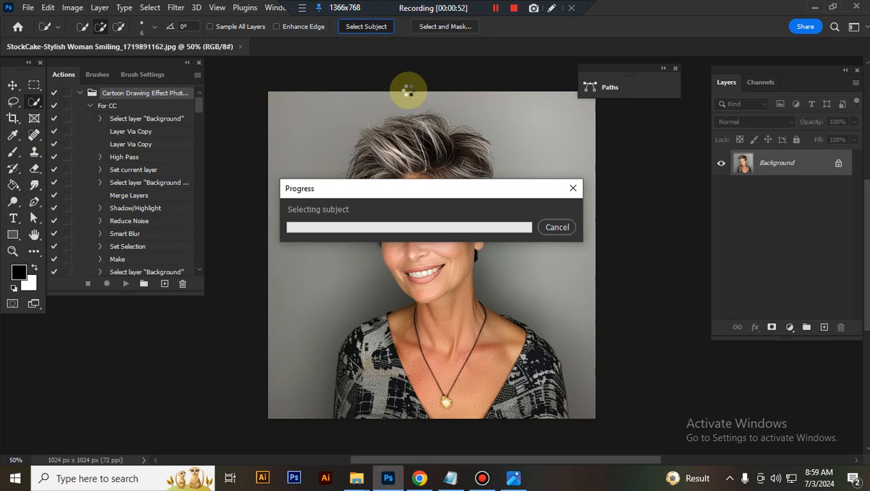
mouse_move(483, 64)
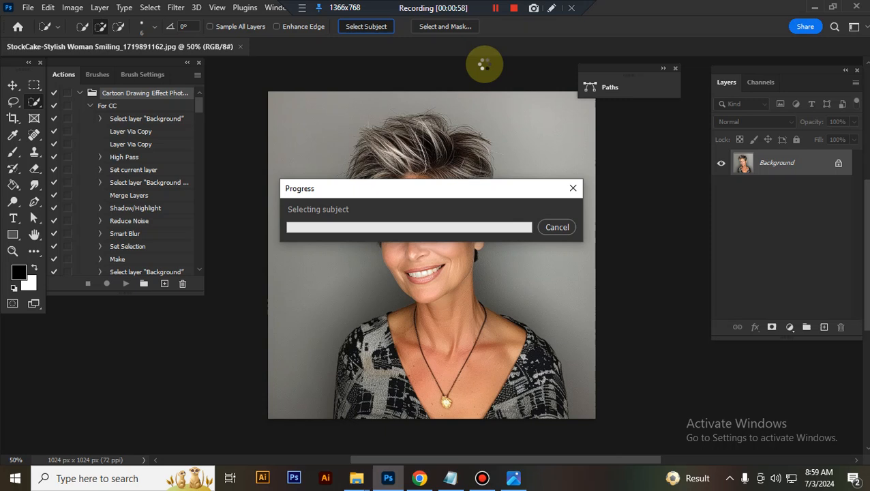
left_click(495, 7)
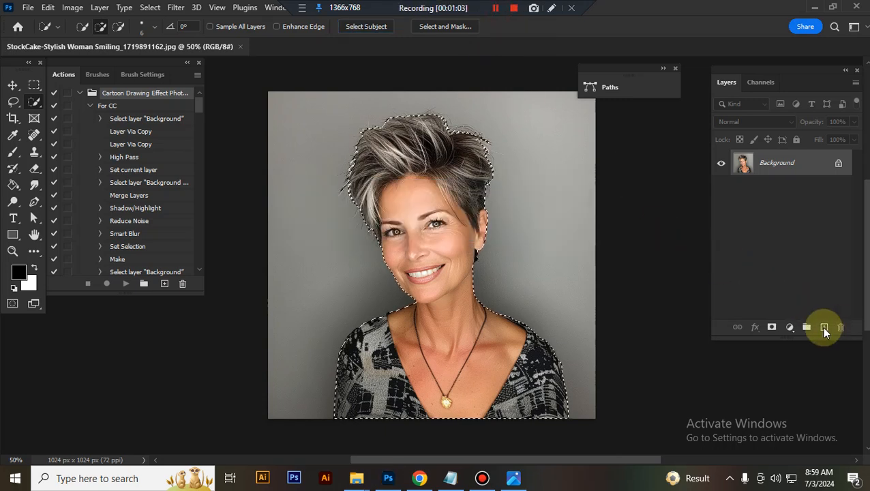
left_click(824, 327)
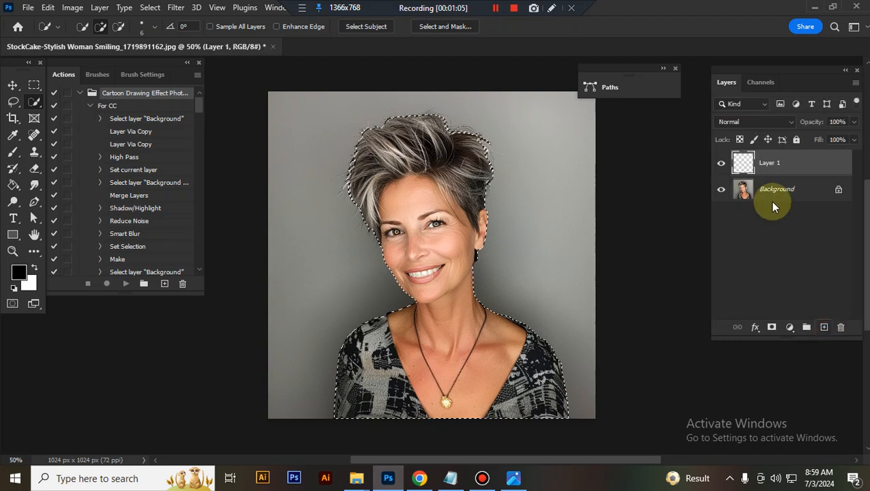
Step: Rename Layer 1 to 'paint' and fill the selected woman with red
double_click(769, 162)
type("paint")
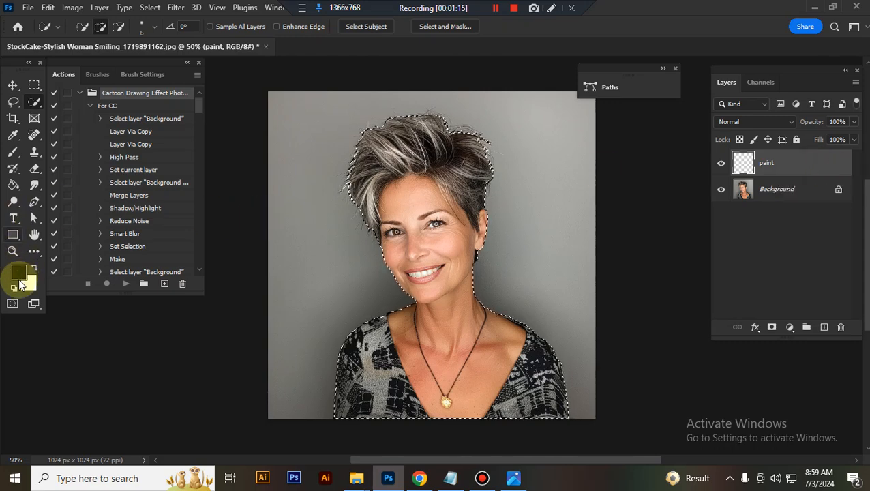
left_click(18, 272)
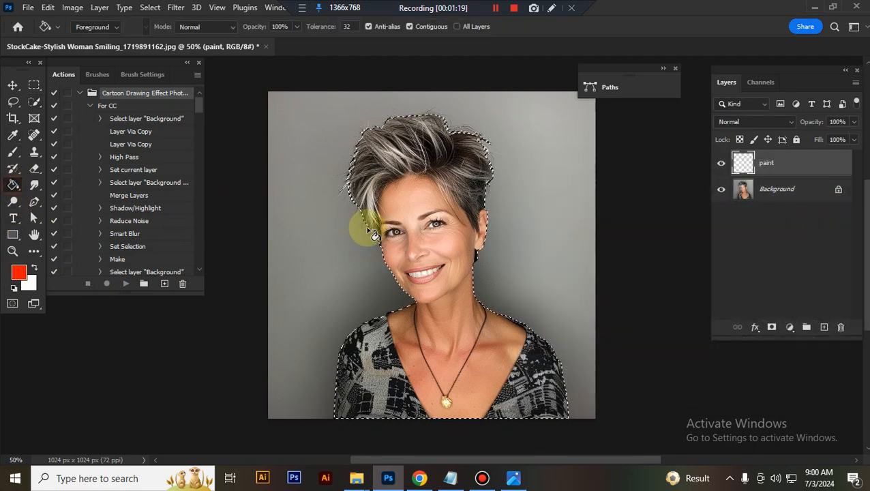
left_click(390, 235)
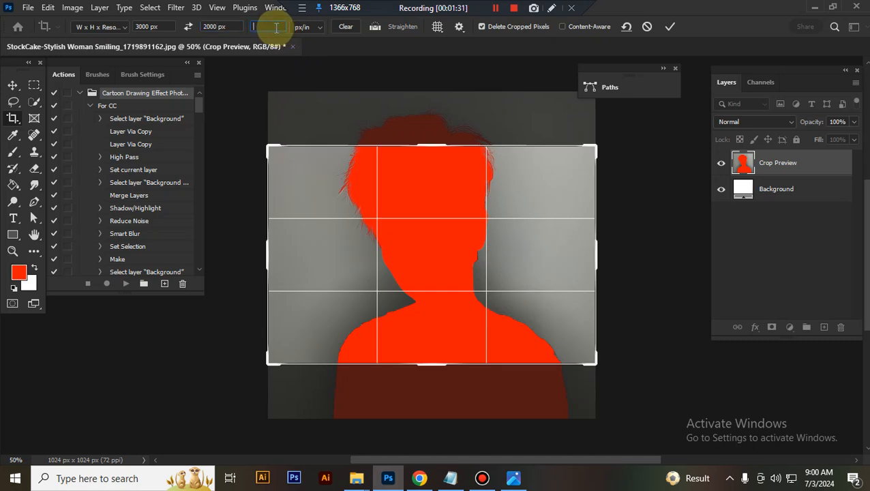
Step: Crop the portrait to a 3000 × 2000 px frame at 72 ppi
type("72")
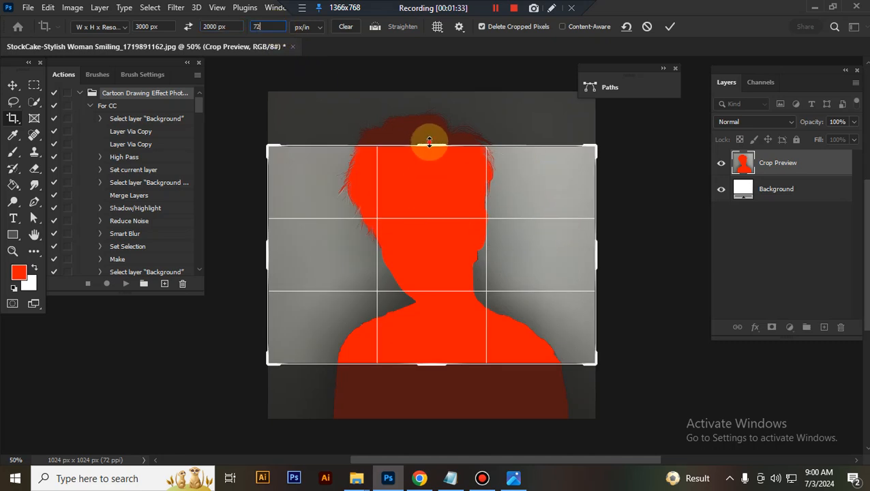
left_click_drag(429, 142, 445, 376)
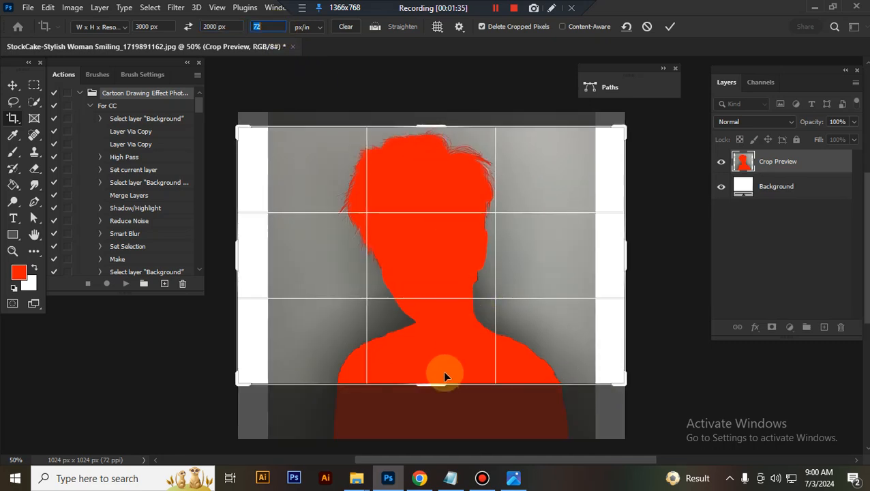
left_click_drag(445, 375, 438, 411)
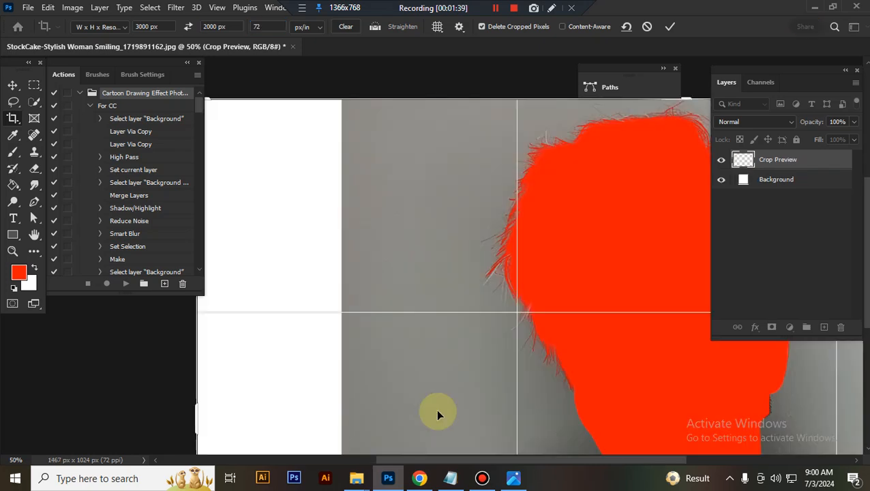
left_click(669, 27)
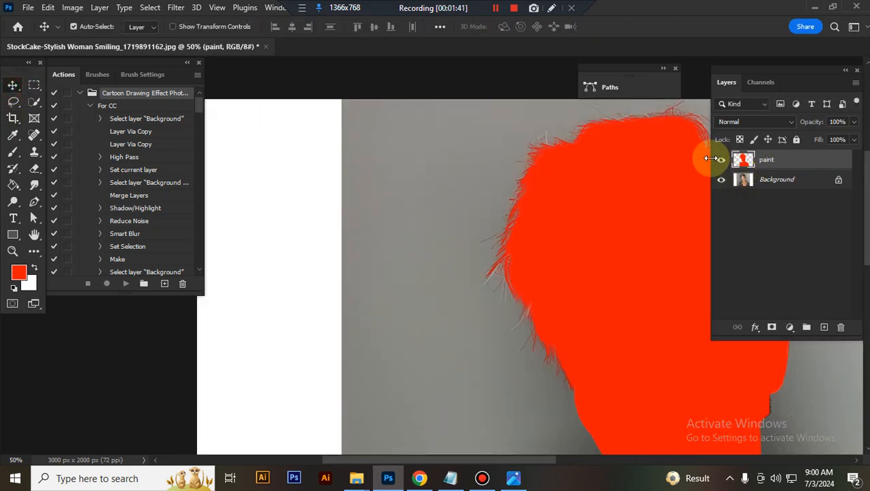
Step: Play the For CC cartoon drawing action on the portrait
left_click(720, 159)
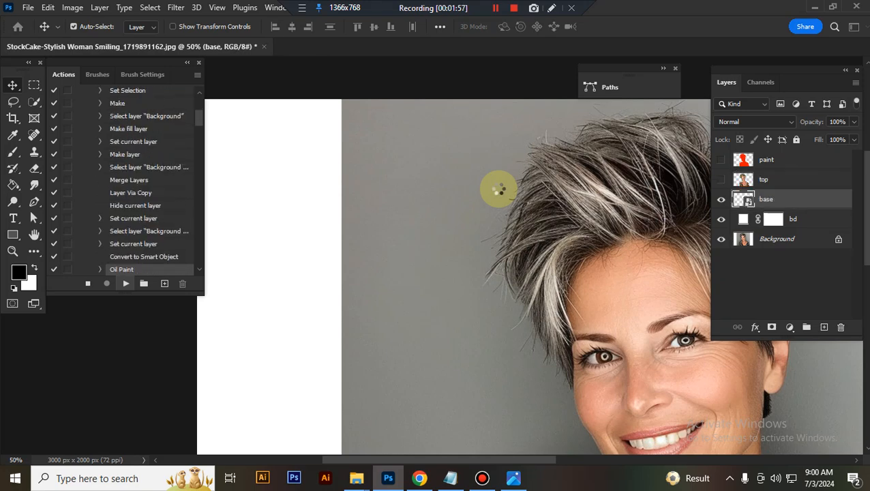
left_click(514, 7)
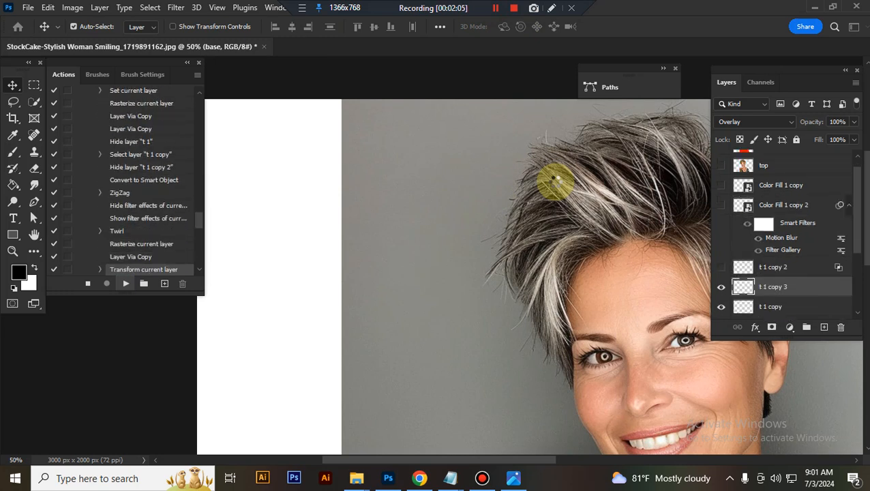
scroll("down", 3)
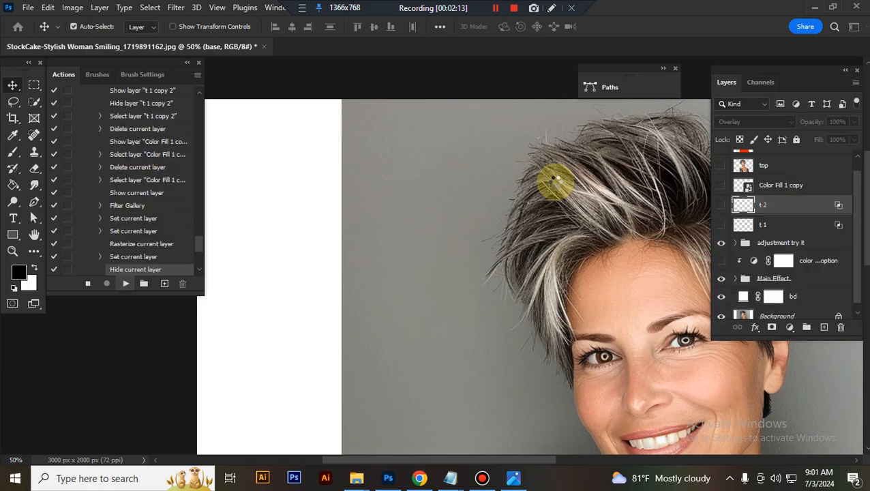
left_click(125, 283)
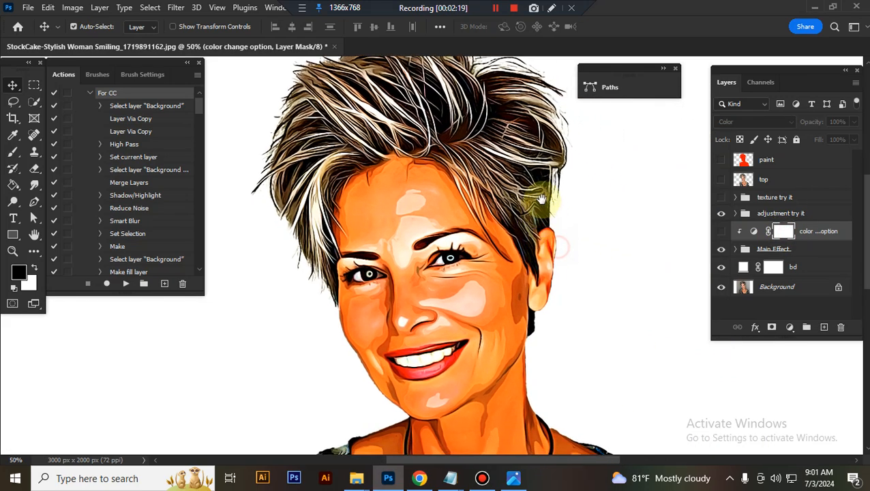
Step: Turn on the texture try it group and inspect the hatched texture
left_click(721, 178)
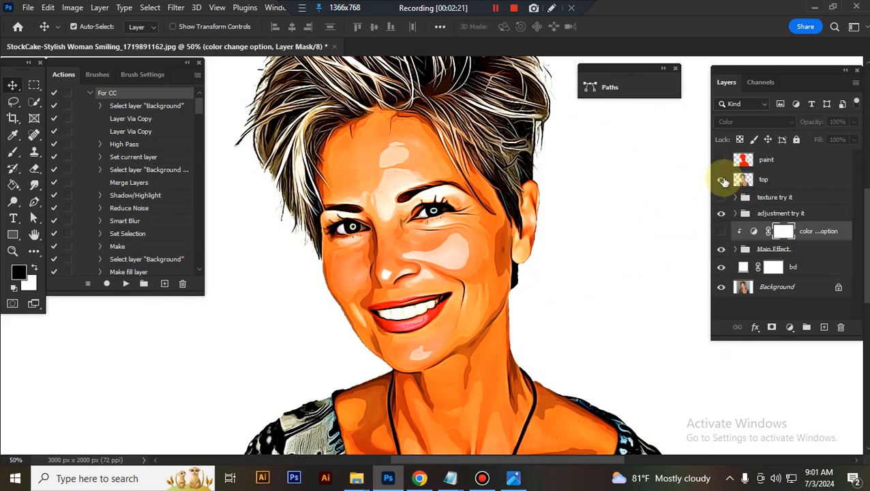
left_click(720, 179)
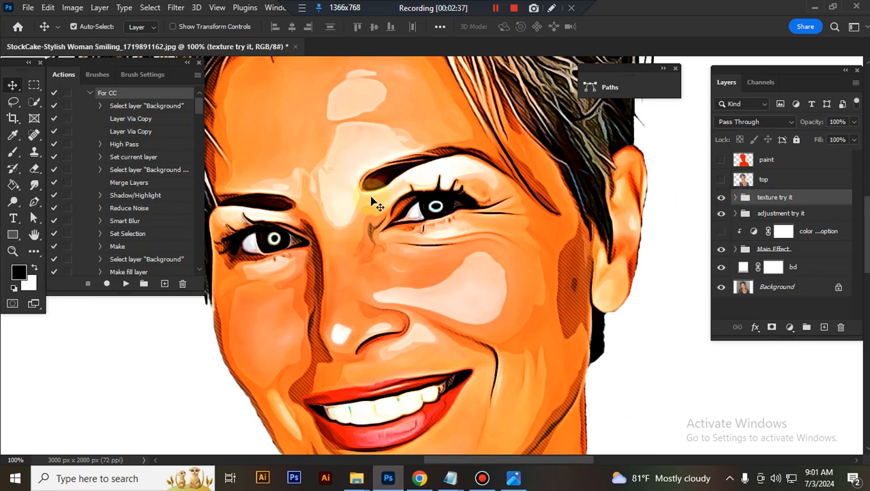
scroll("down", 3)
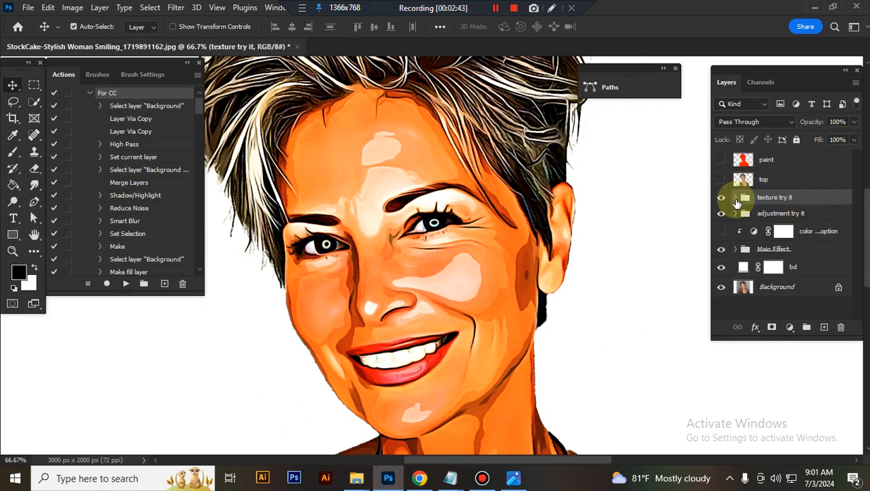
Step: Expand the texture try it group and turn on texture layer t3
left_click(735, 197)
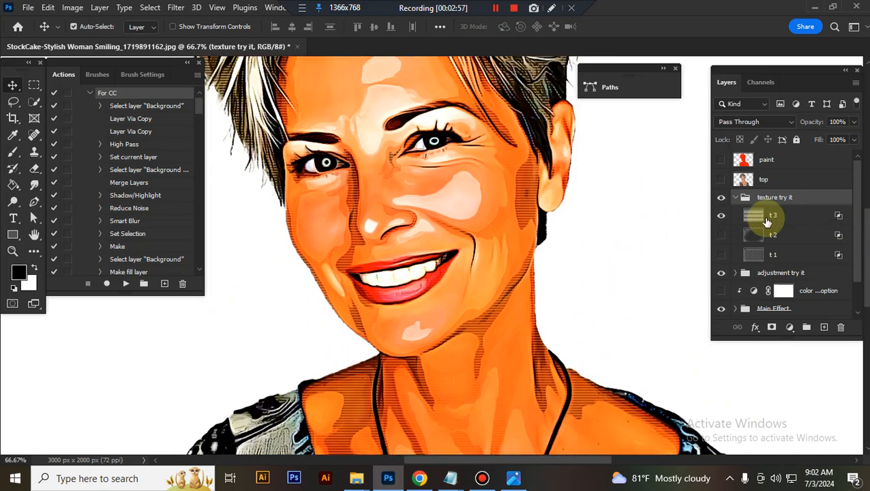
left_click(720, 197)
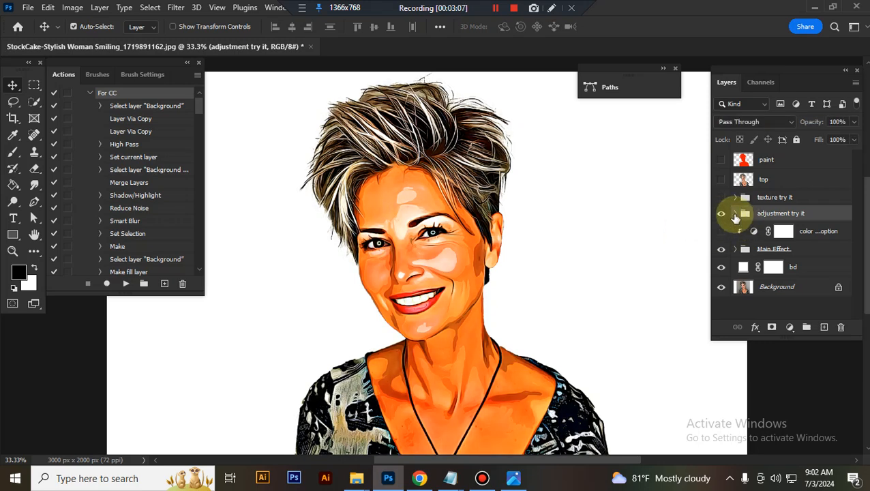
Step: Set Hue/Saturation 2 saturation to +4 and widen the Levels 1 input range
left_click(734, 213)
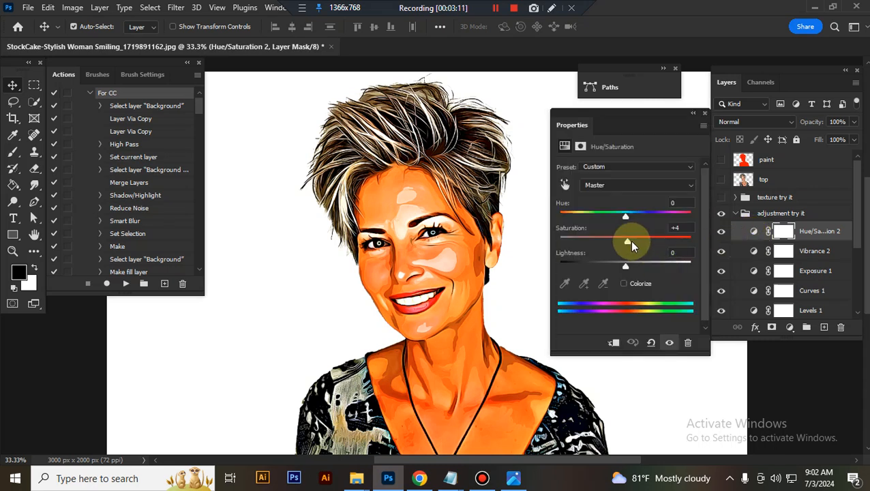
left_click_drag(626, 242, 631, 241)
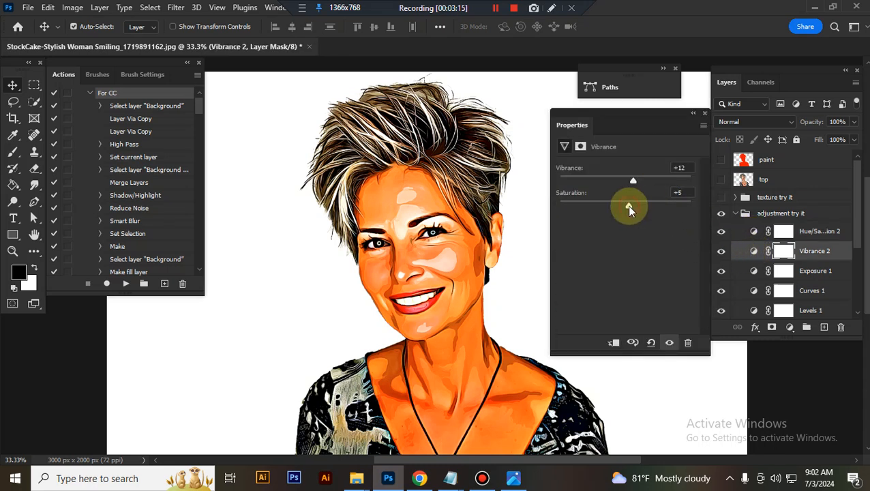
left_click(812, 290)
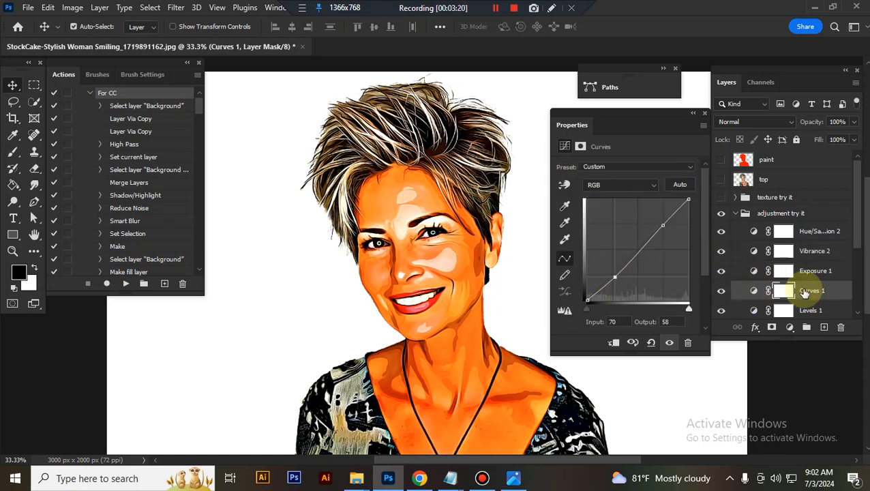
left_click(810, 310)
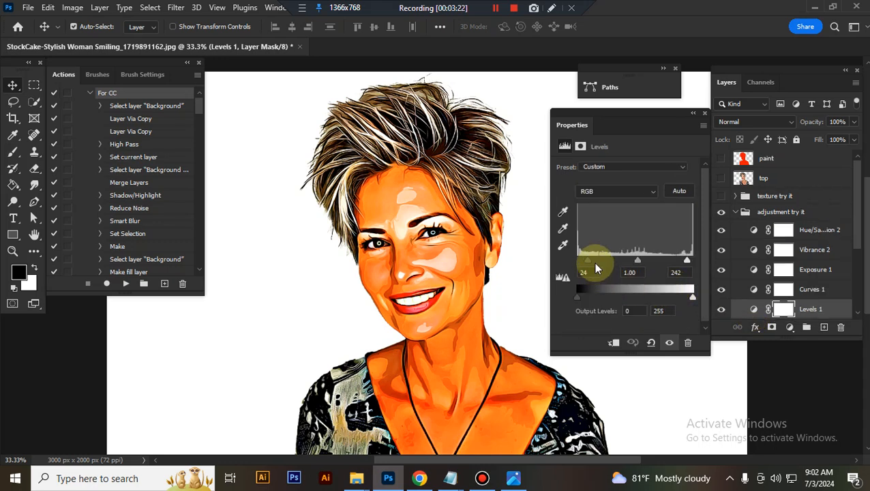
left_click_drag(587, 259, 620, 259)
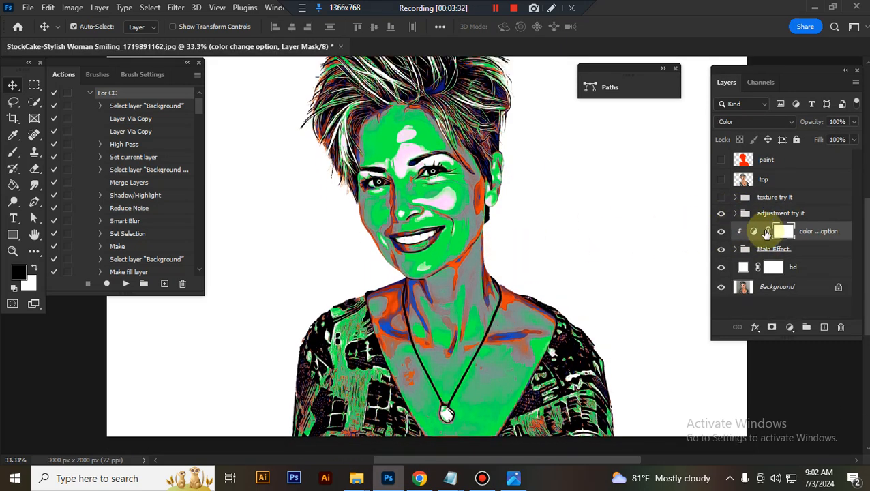
Step: Preview purple, green, blue and orange gradient presets in the color change Gradient Map
left_click(753, 230)
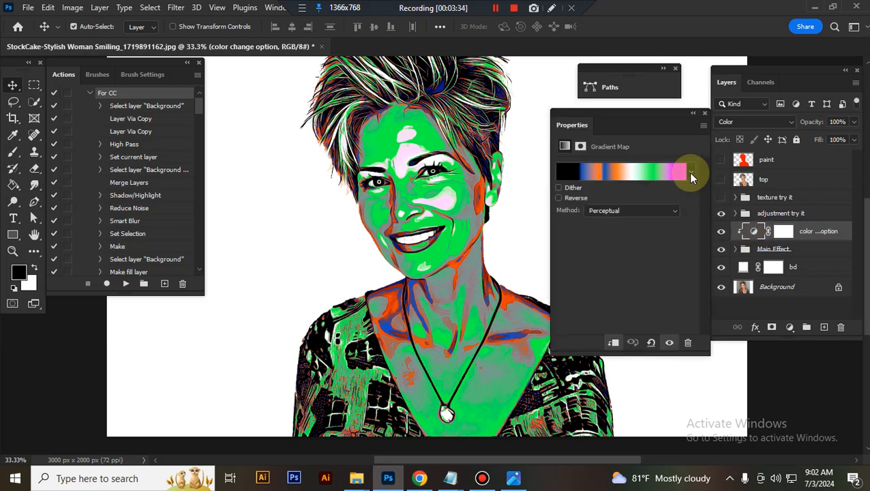
left_click(690, 171)
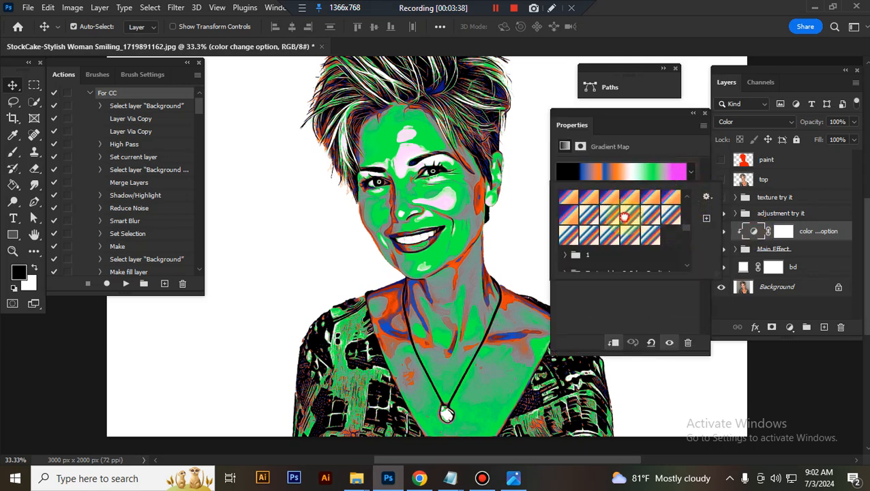
left_click(628, 197)
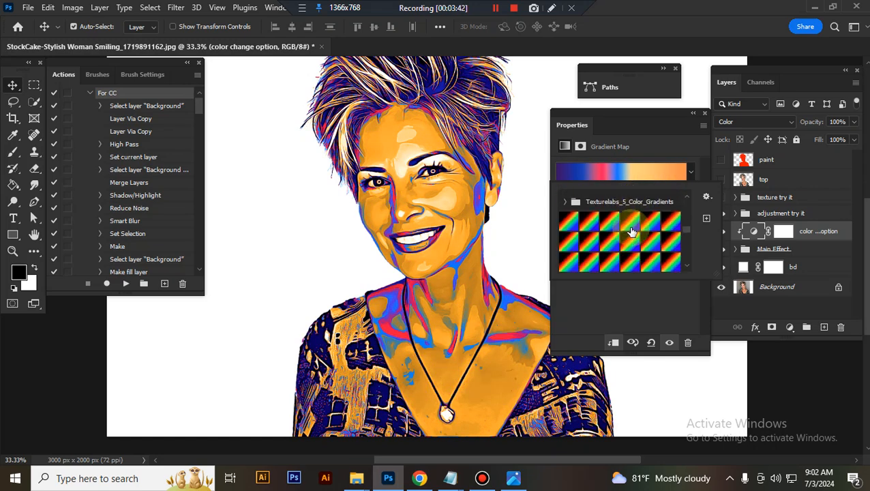
left_click(631, 238)
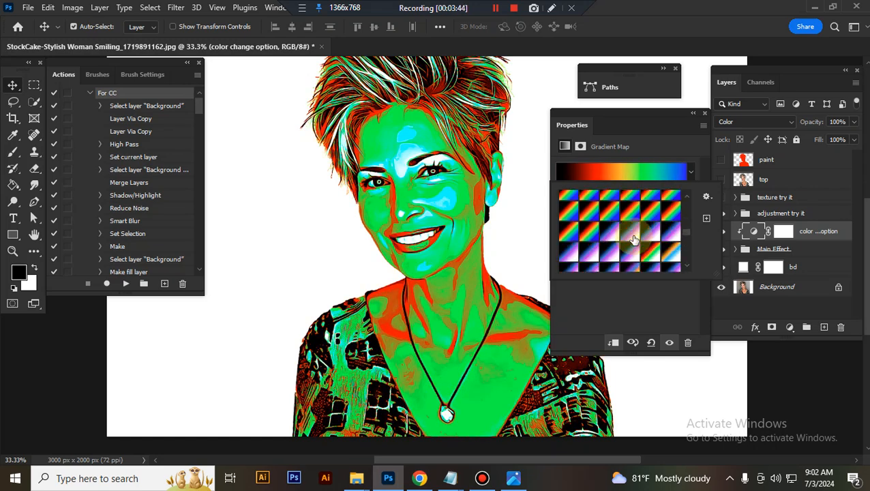
left_click(632, 221)
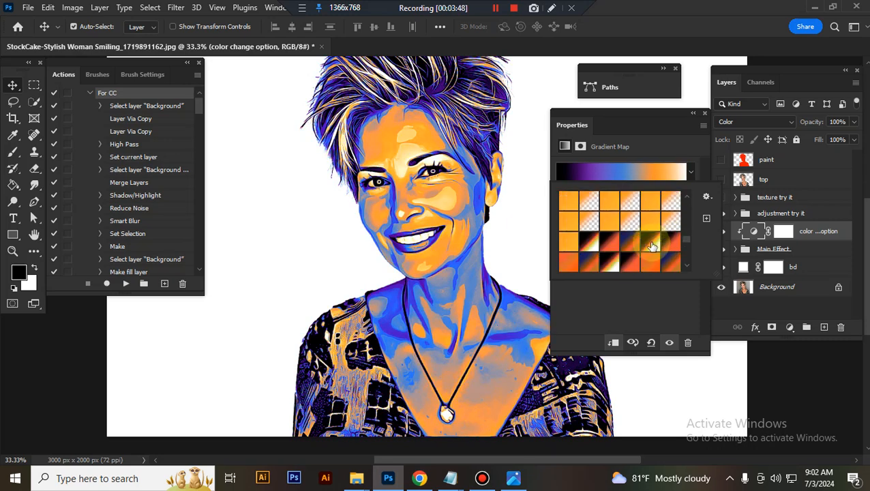
left_click(649, 222)
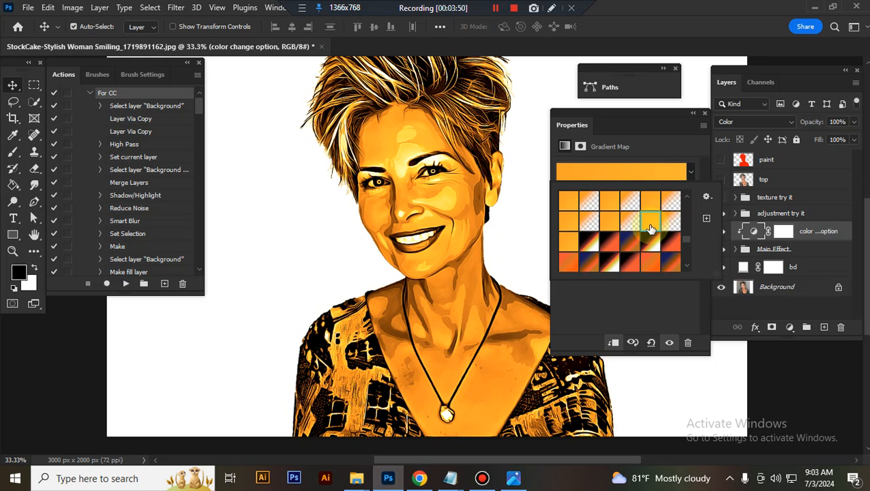
left_click(629, 248)
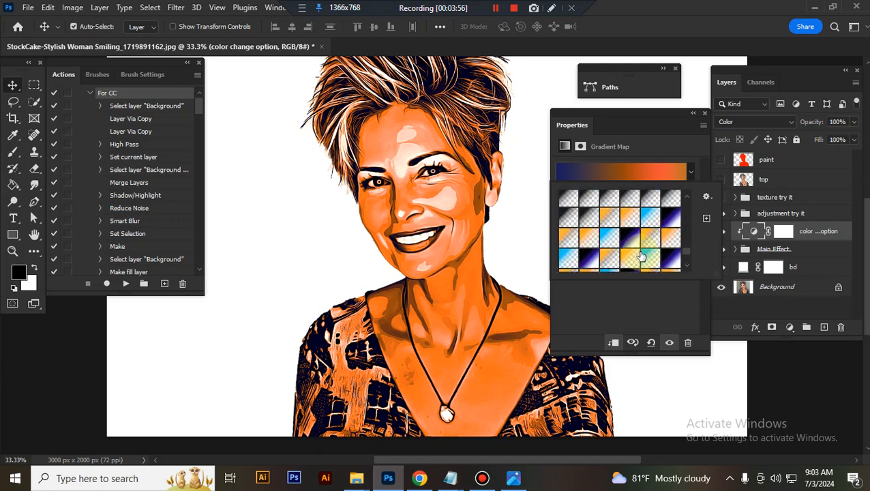
Step: Try green and purple gradients, then apply the brown-to-cream gradient
scroll("down", 3)
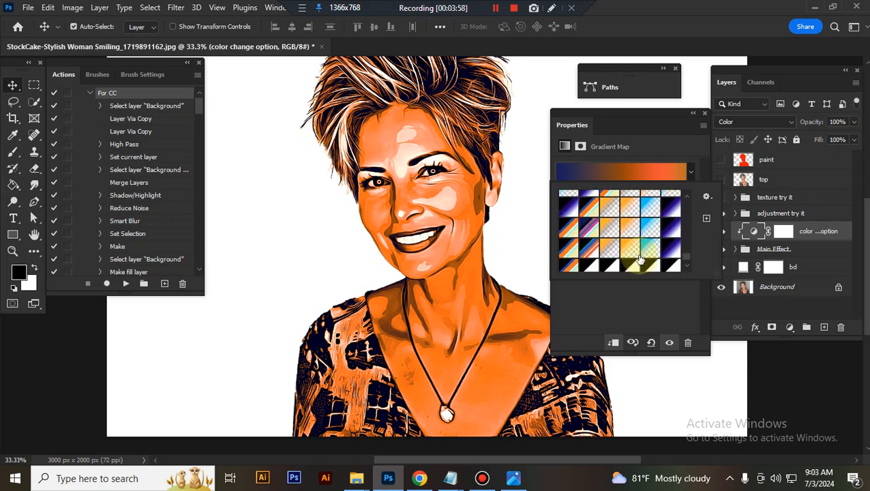
scroll("down", 3)
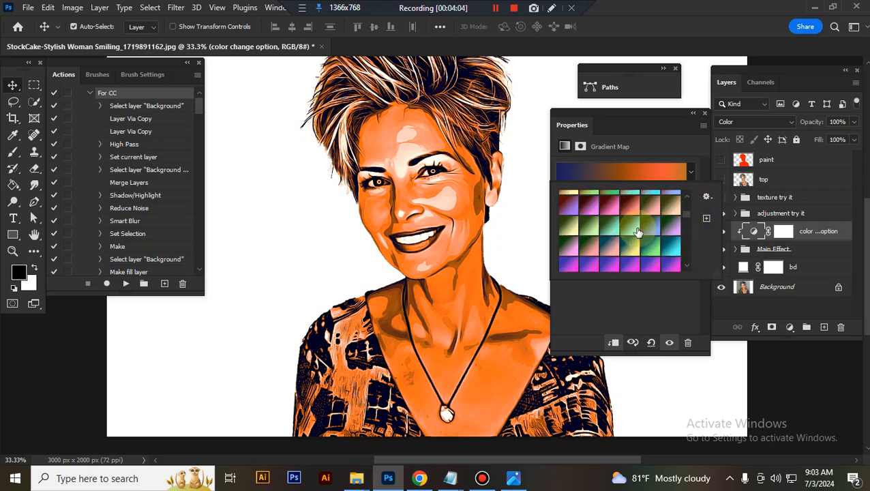
left_click(650, 247)
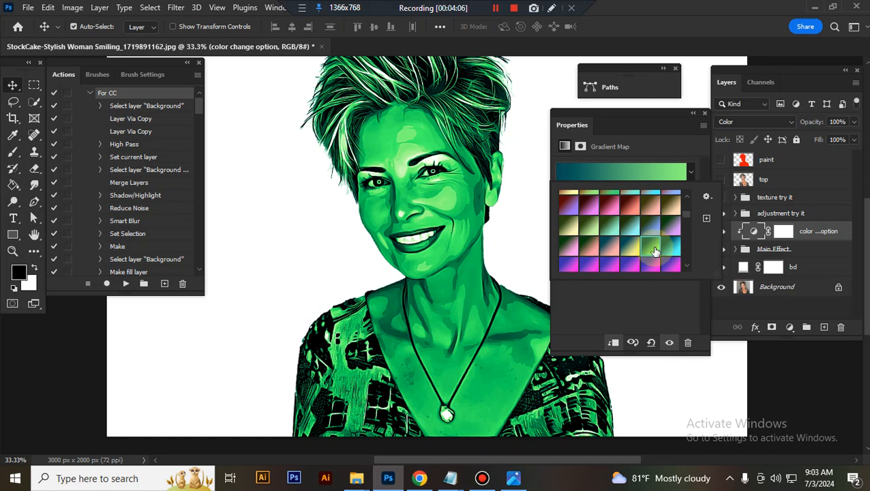
left_click(670, 212)
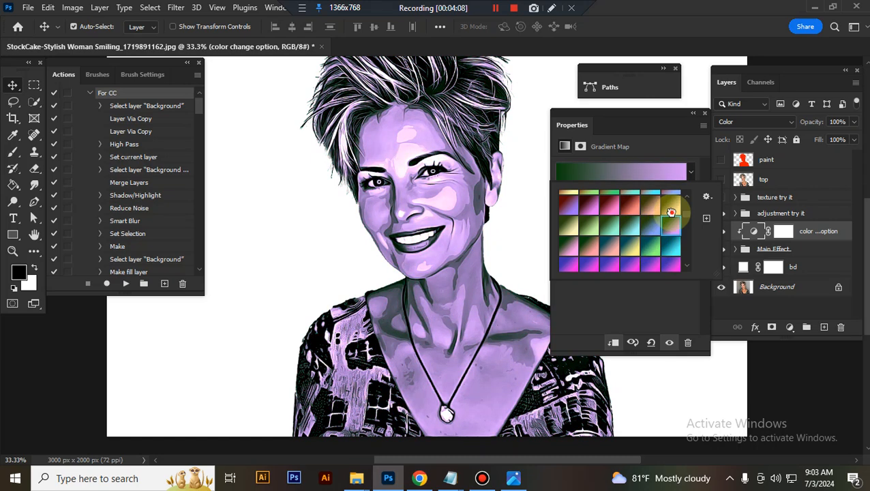
left_click(670, 211)
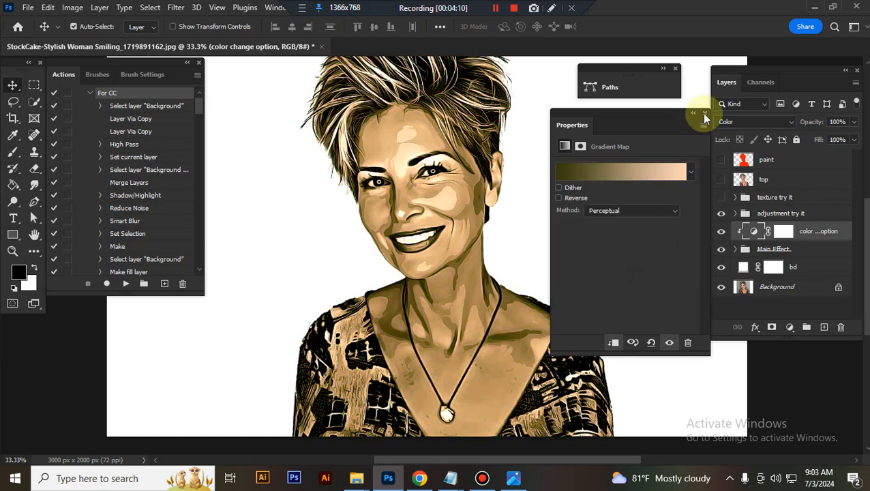
left_click(773, 248)
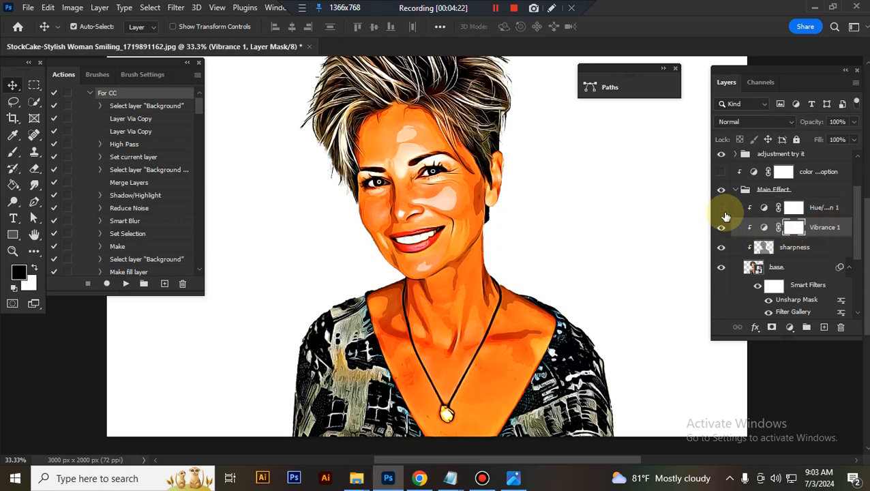
Step: Set Hue/Saturation 1 saturation to +21 and Vibrance 1 saturation to +27
left_click(721, 207)
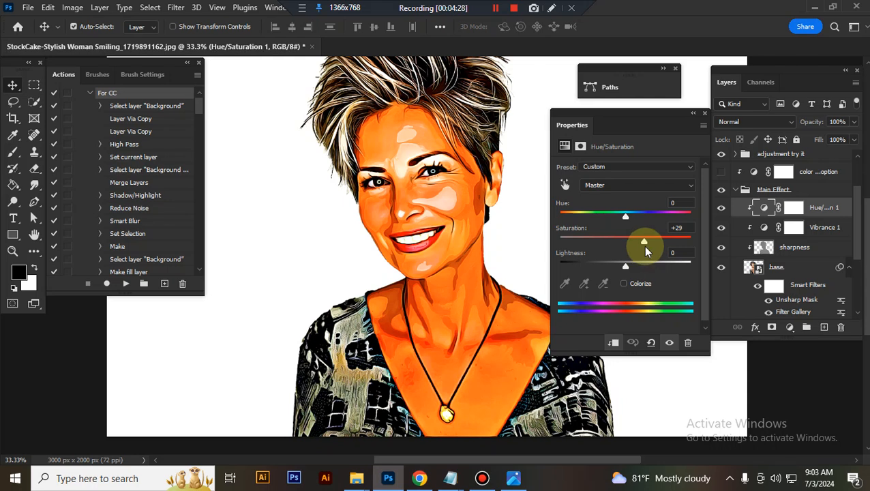
left_click_drag(644, 241, 640, 244)
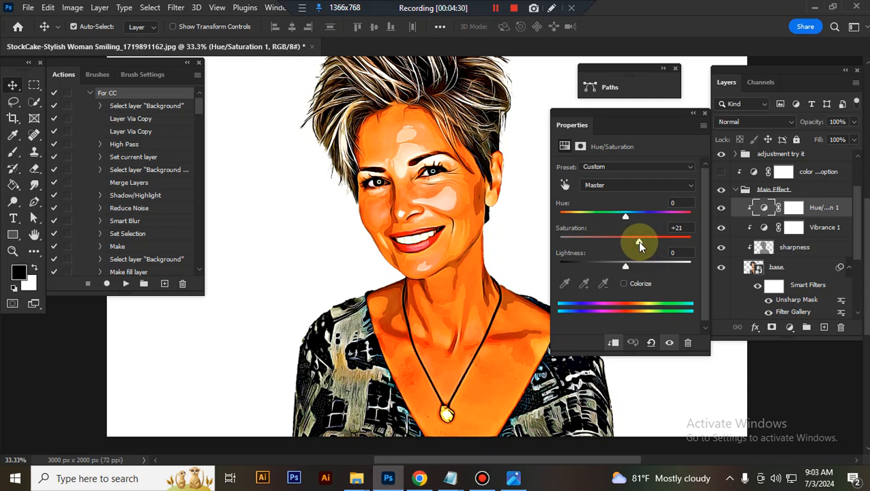
left_click_drag(638, 238, 637, 240)
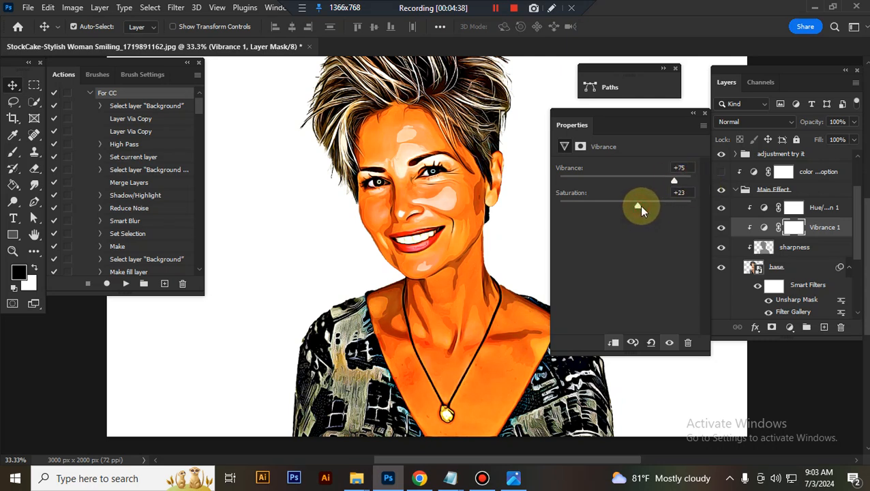
left_click_drag(639, 205, 642, 206)
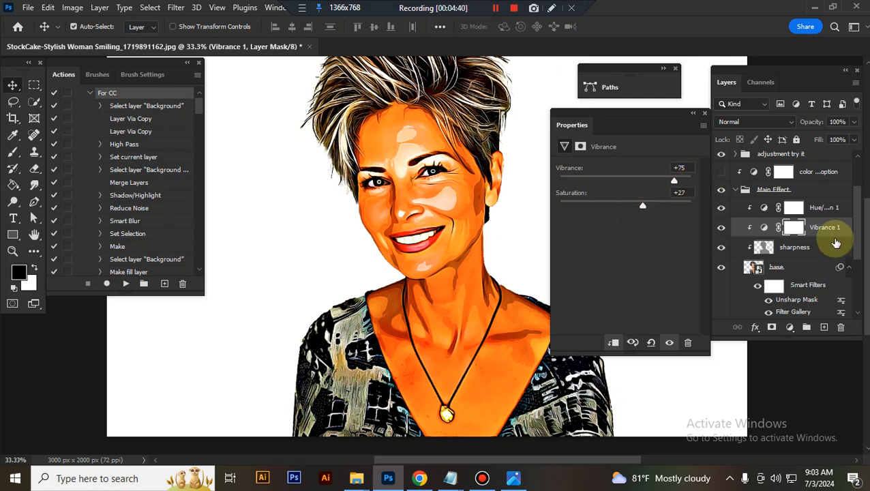
left_click(794, 247)
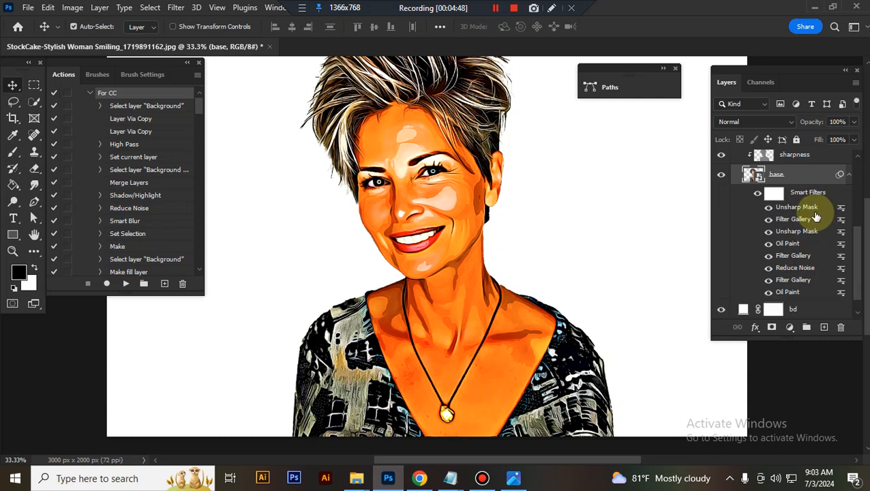
mouse_move(792, 218)
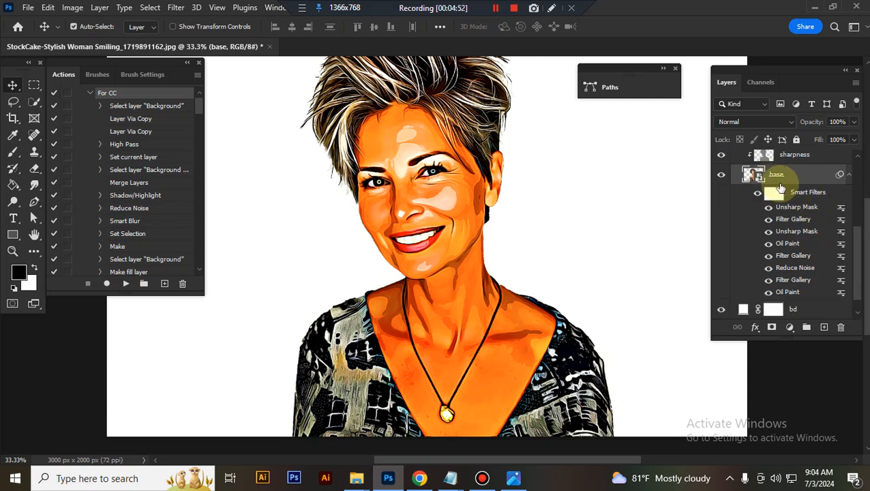
mouse_move(792, 265)
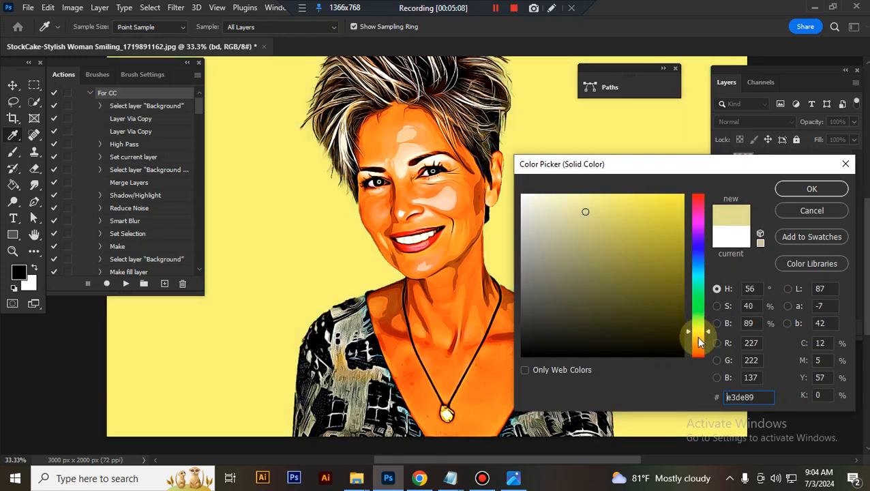
Step: Preview a peach bd fill colour, cancel it, and hide the bd layer for transparency
left_click_drag(698, 331, 697, 340)
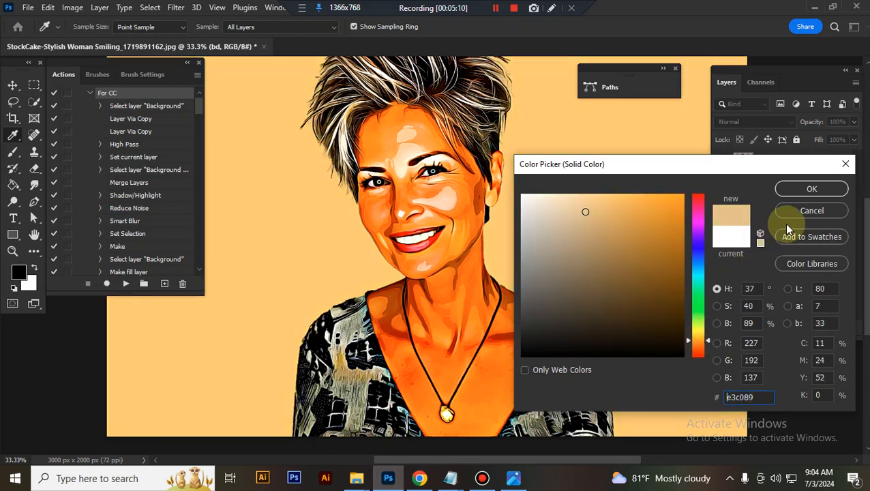
left_click(811, 189)
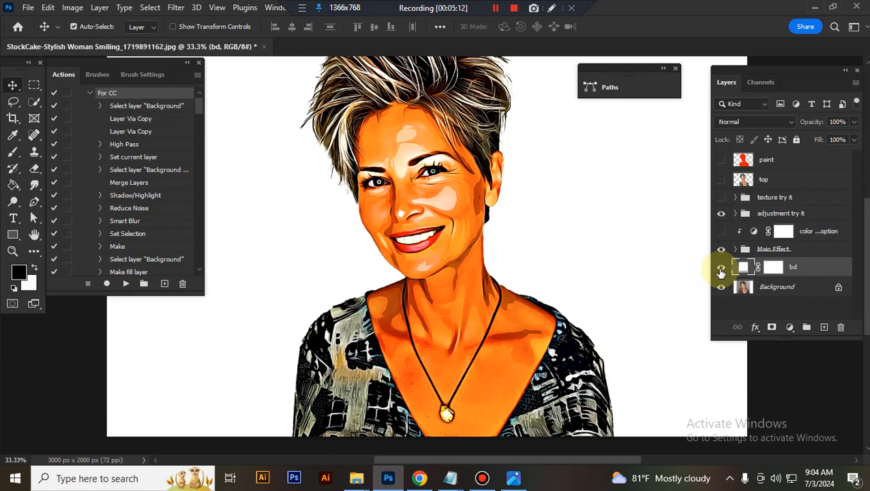
left_click(720, 286)
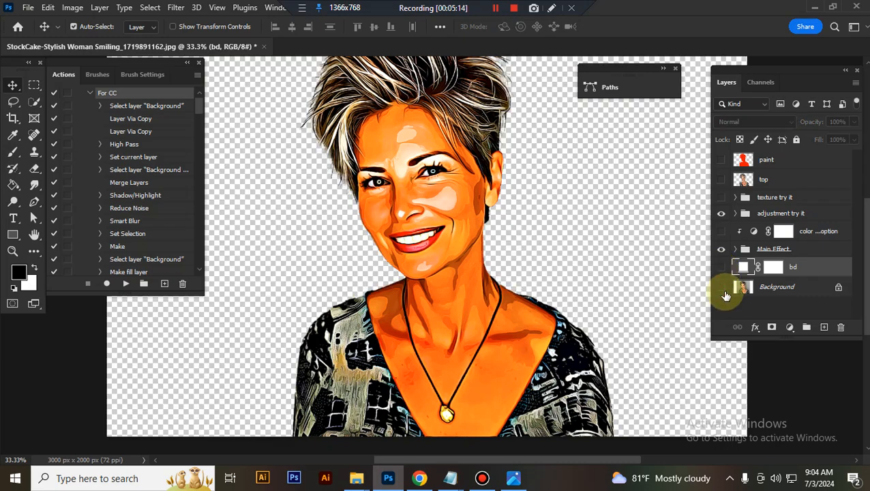